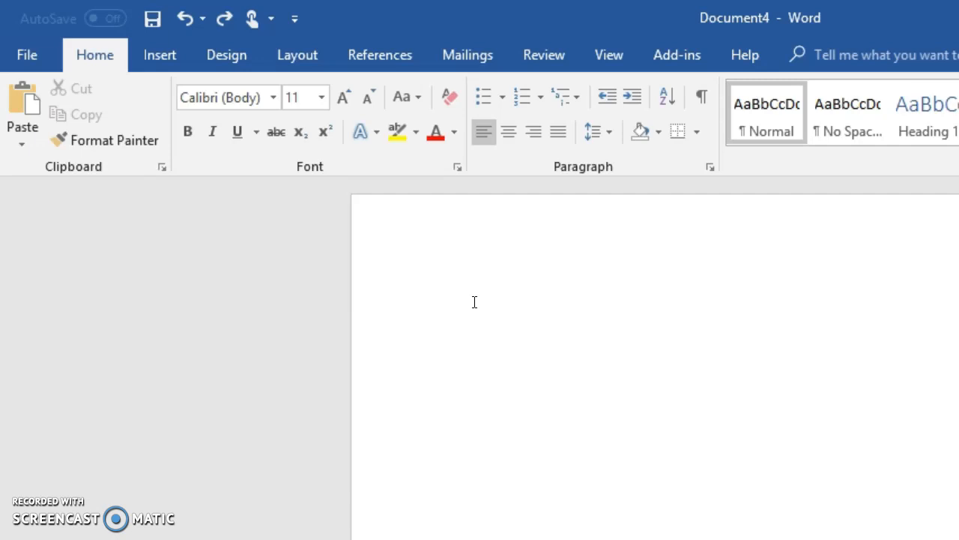
Step: Enter the word 'teacher' and select it for formatting
{"action": "type", "text": "teah"}
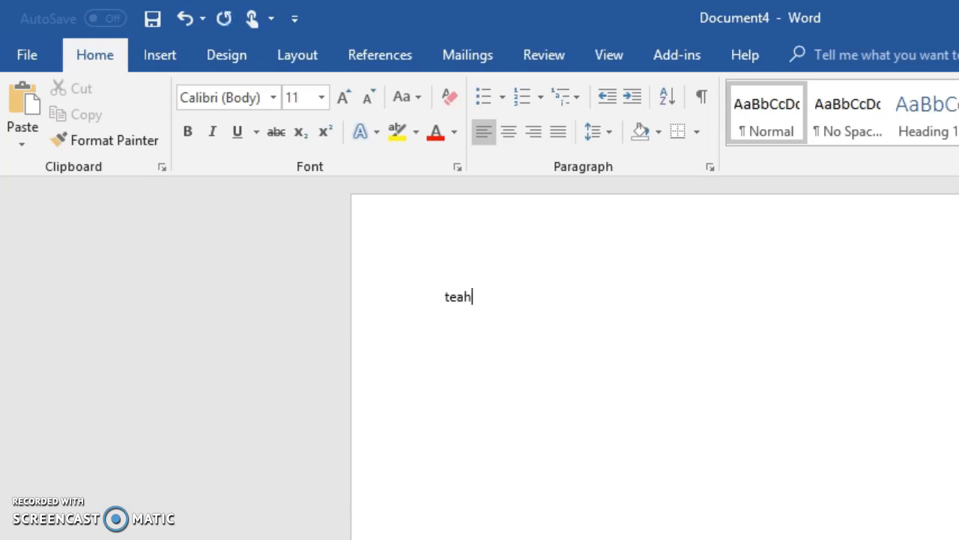
{"action": "type", "text": "cher"}
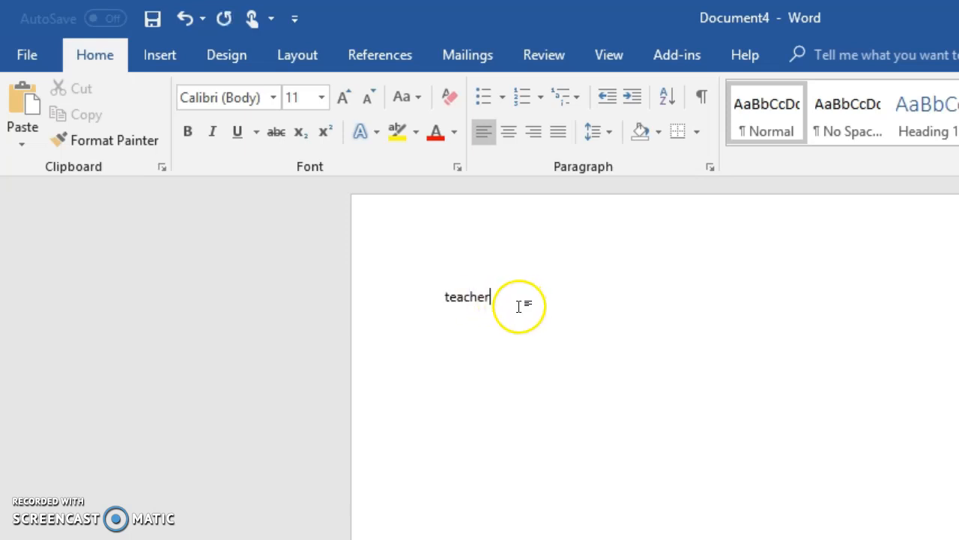
{"action": "double_click", "coordinate": [467, 296]}
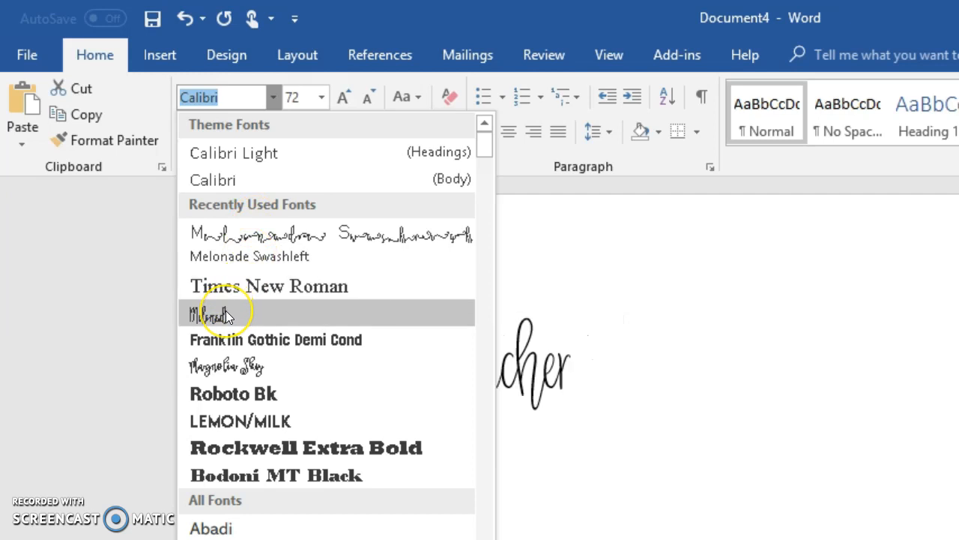
{"action": "mouse_move", "coordinate": [225, 313]}
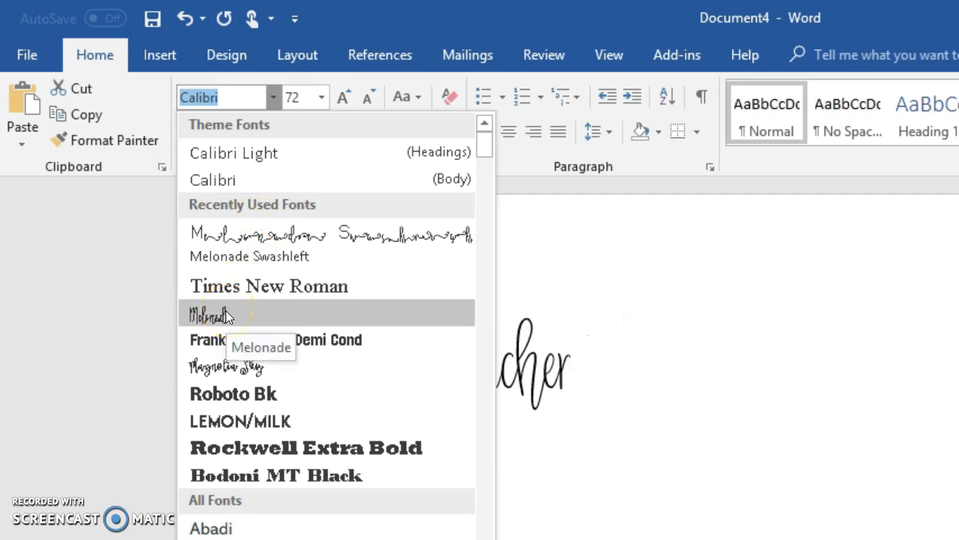
Step: Apply the Melonade script font at size 72 to the selected word
{"action": "left_click", "coordinate": [217, 313]}
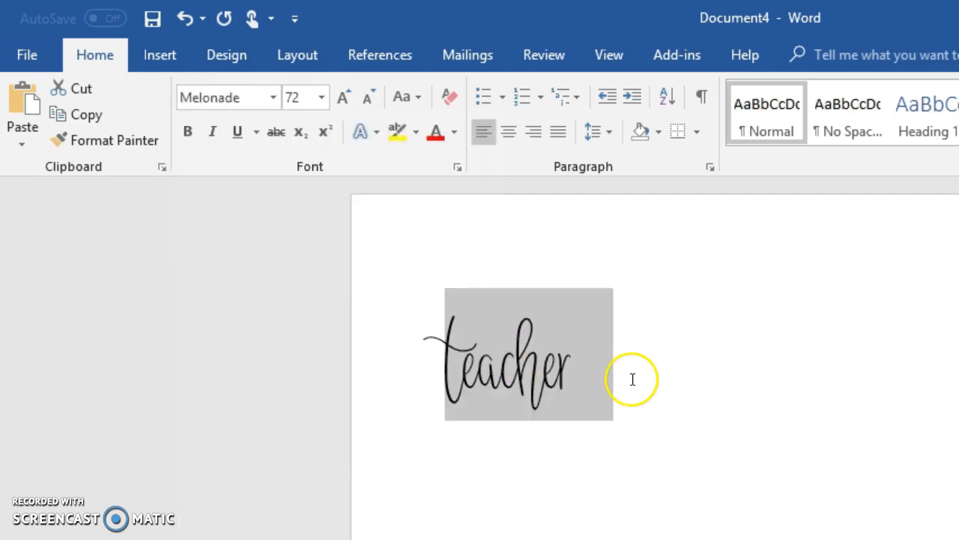
{"action": "mouse_move", "coordinate": [468, 375]}
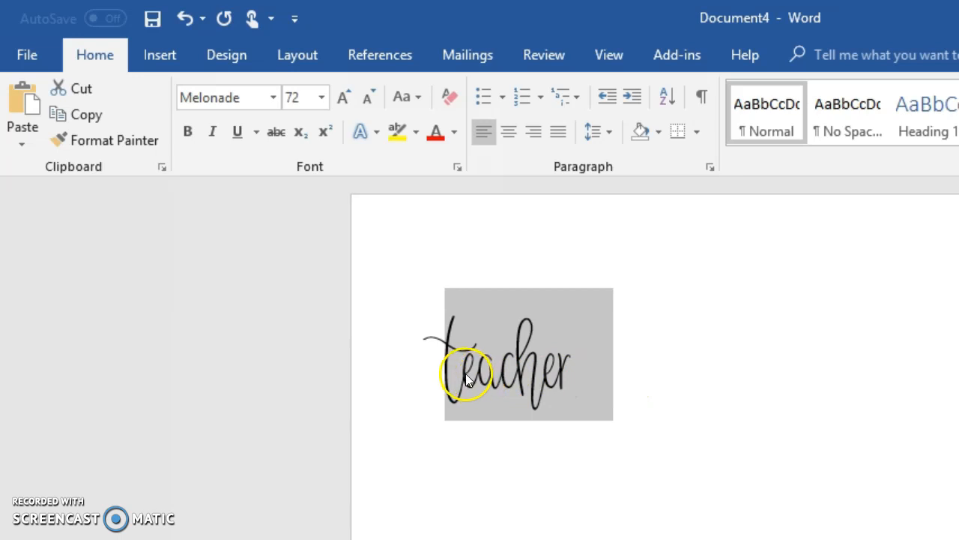
Step: Set the first letter 't' to Melonade Swashleft, then select the last letter 'r'
{"action": "left_click", "coordinate": [446, 372]}
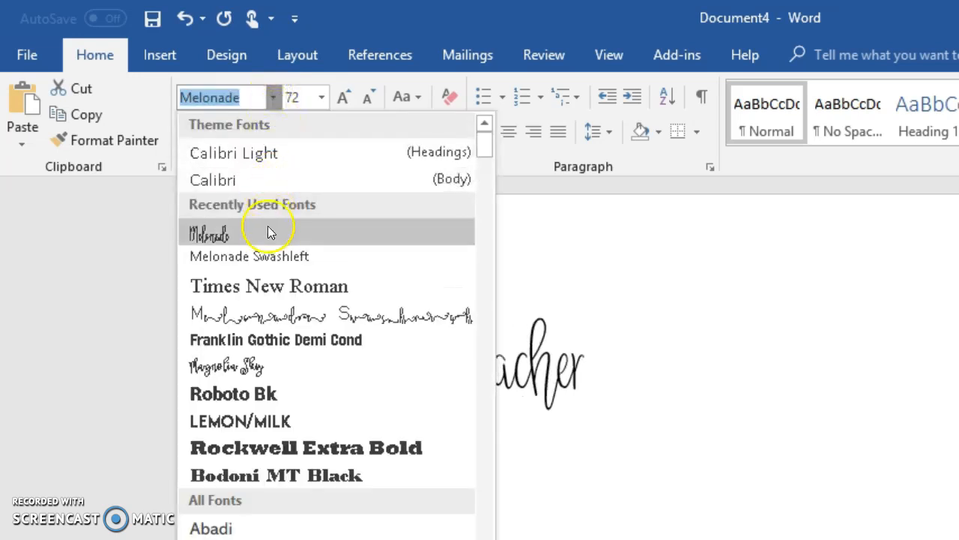
{"action": "left_click", "coordinate": [249, 255]}
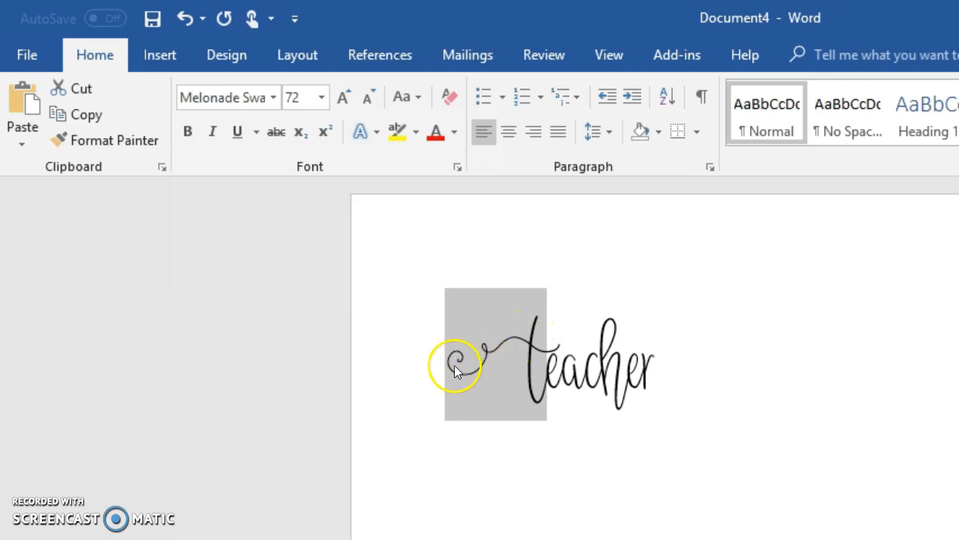
{"action": "left_click", "coordinate": [666, 369]}
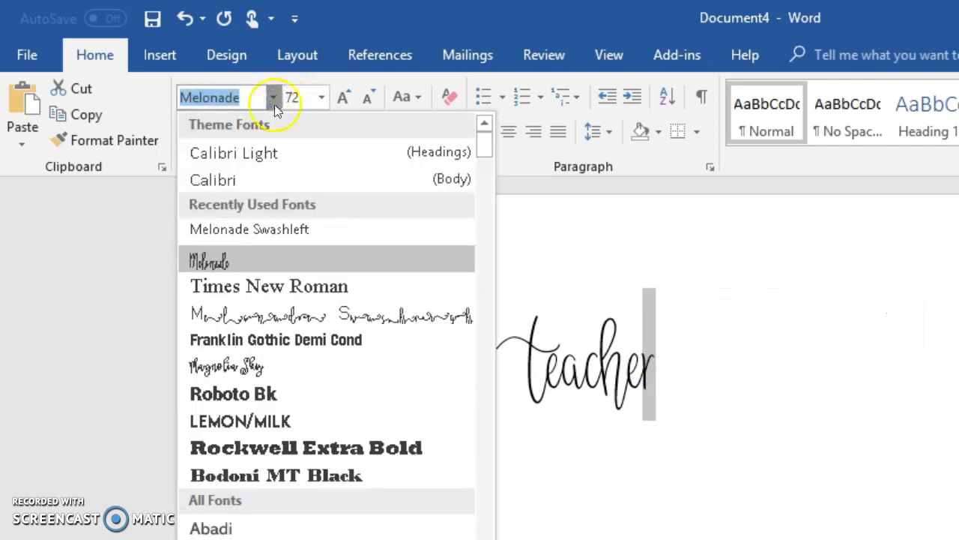
{"action": "mouse_move", "coordinate": [292, 314]}
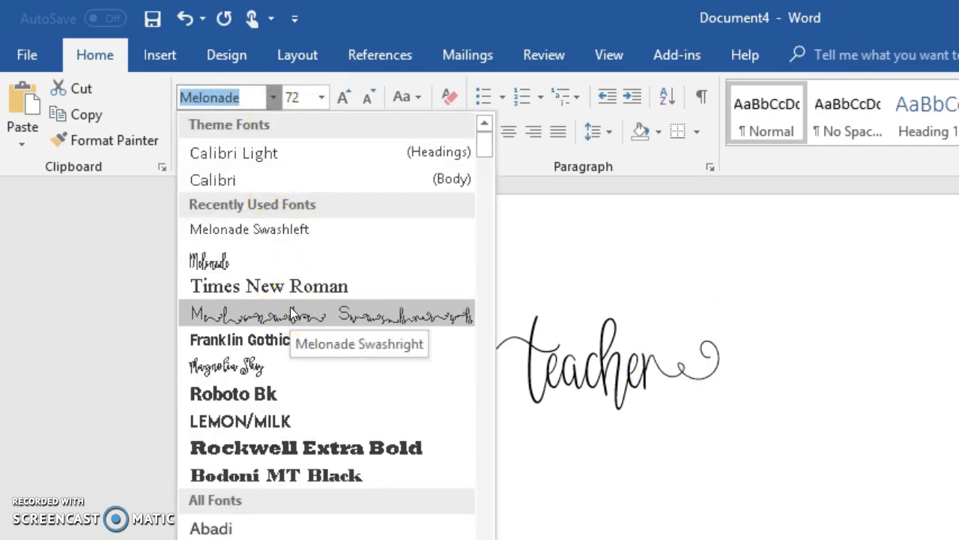